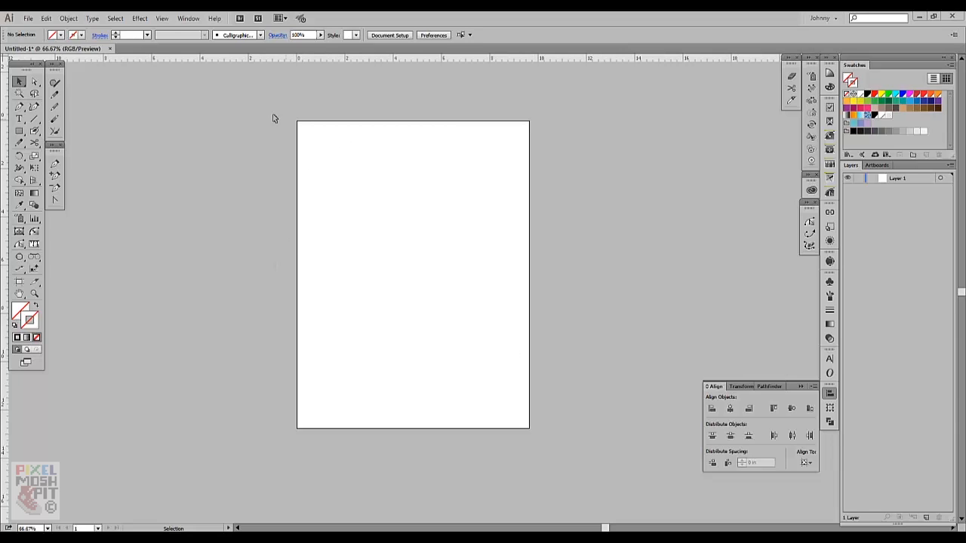
pyautogui.moveTo(312, 126)
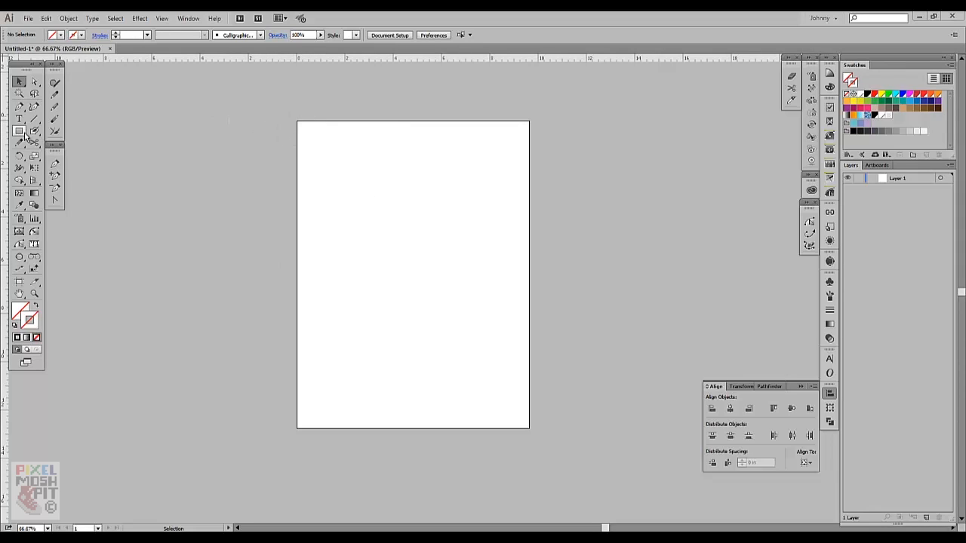
# - Draw a rectangle from the artboard's top-left to bottom-right corner and centre it on the artboard
pyautogui.click(18, 130)
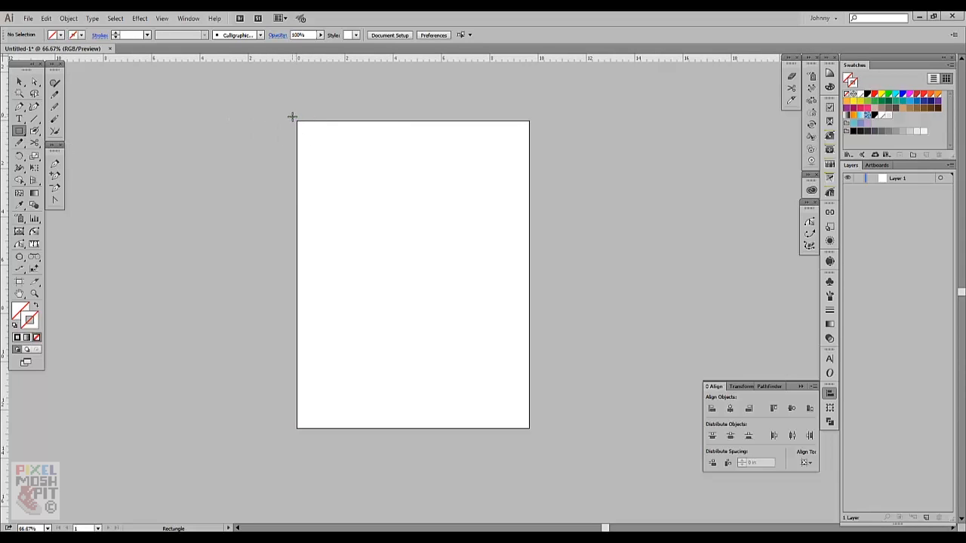
pyautogui.moveTo(293, 115); pyautogui.dragTo(531, 435)
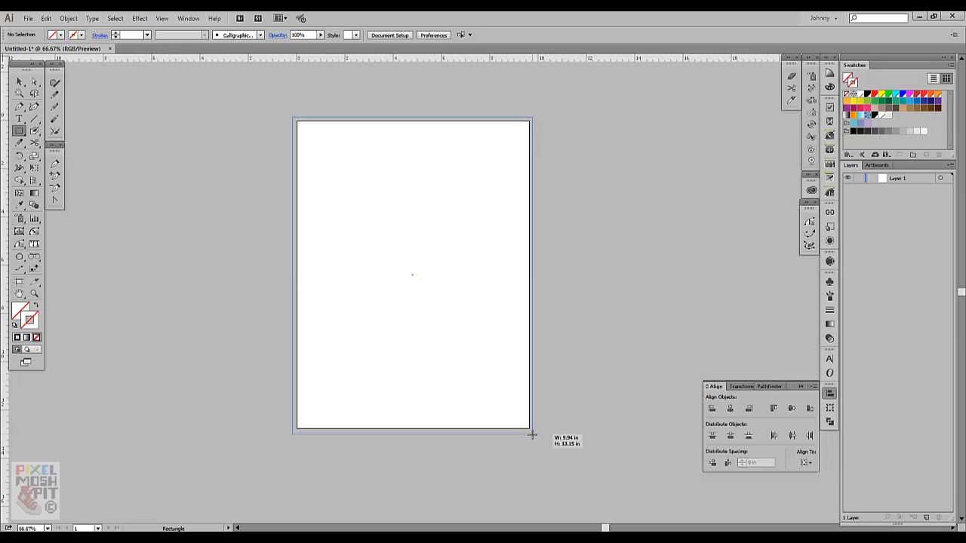
pyautogui.moveTo(296, 119); pyautogui.dragTo(531, 435)
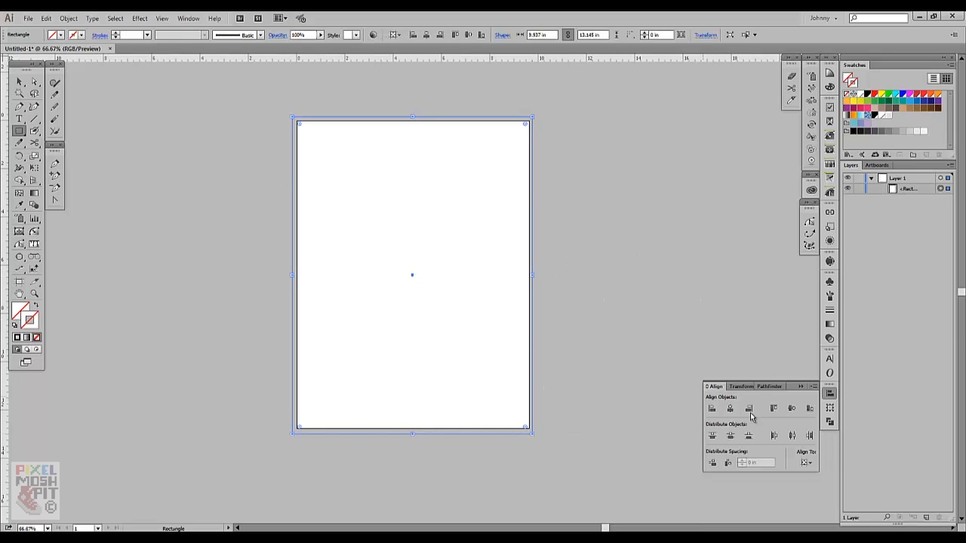
pyautogui.click(806, 462)
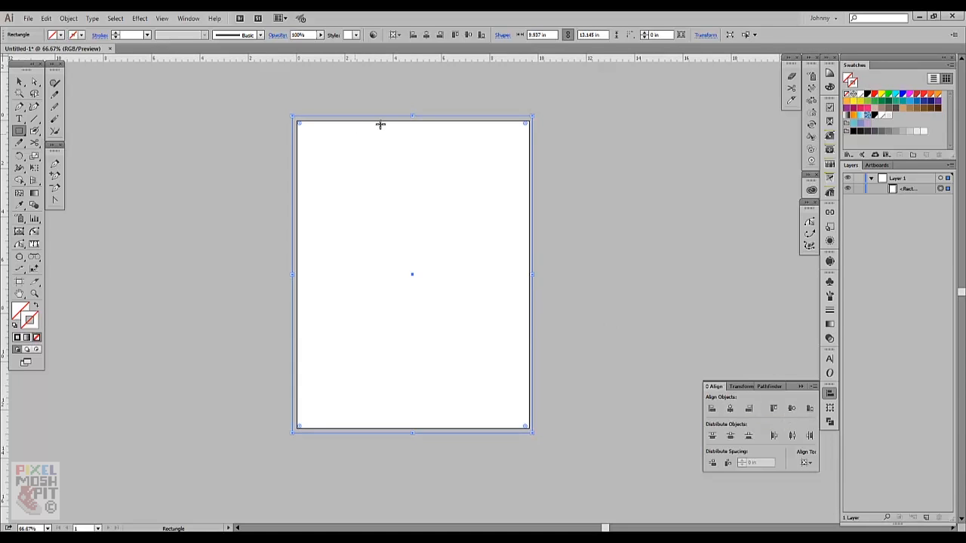
pyautogui.moveTo(311, 109)
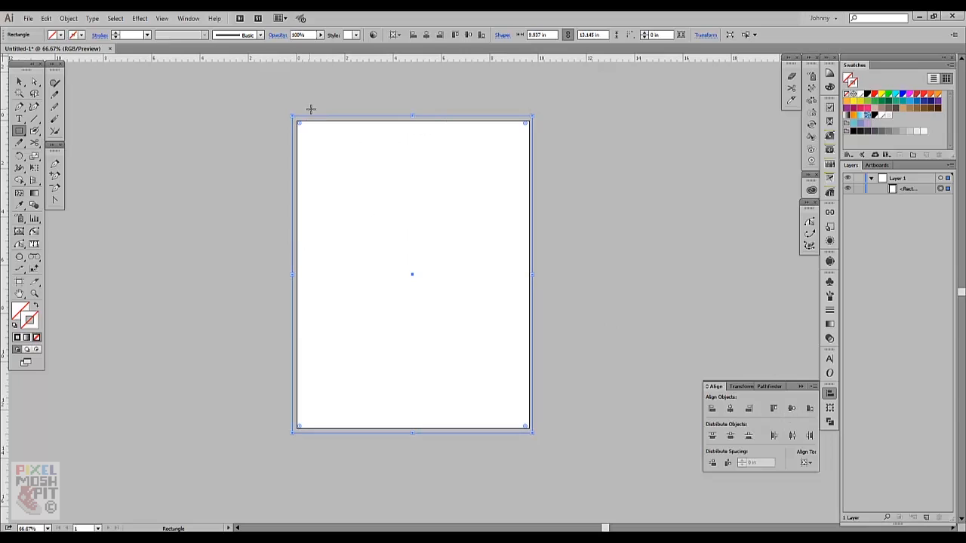
pyautogui.moveTo(528, 256)
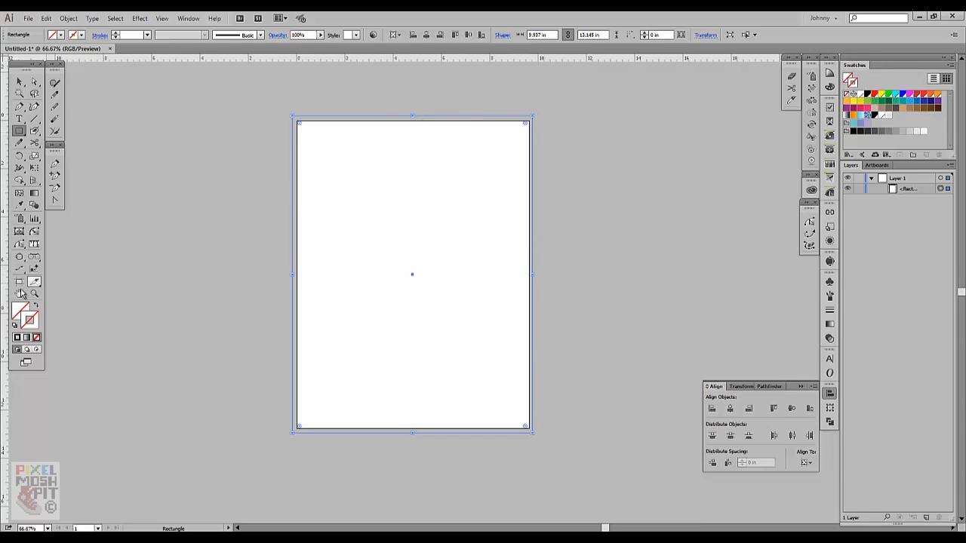
pyautogui.moveTo(392, 127)
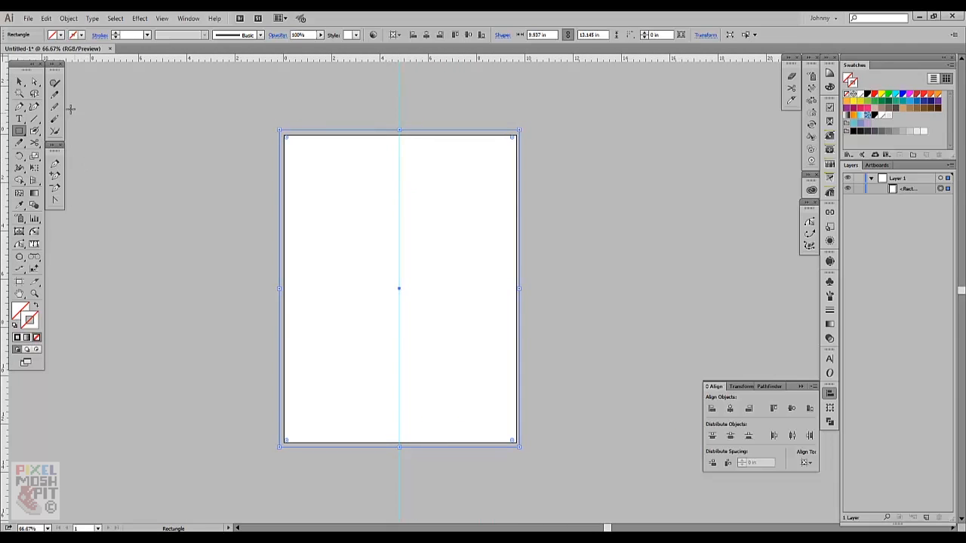
# - Return to the Selection Tool after placing the vertical centre guide
pyautogui.click(18, 81)
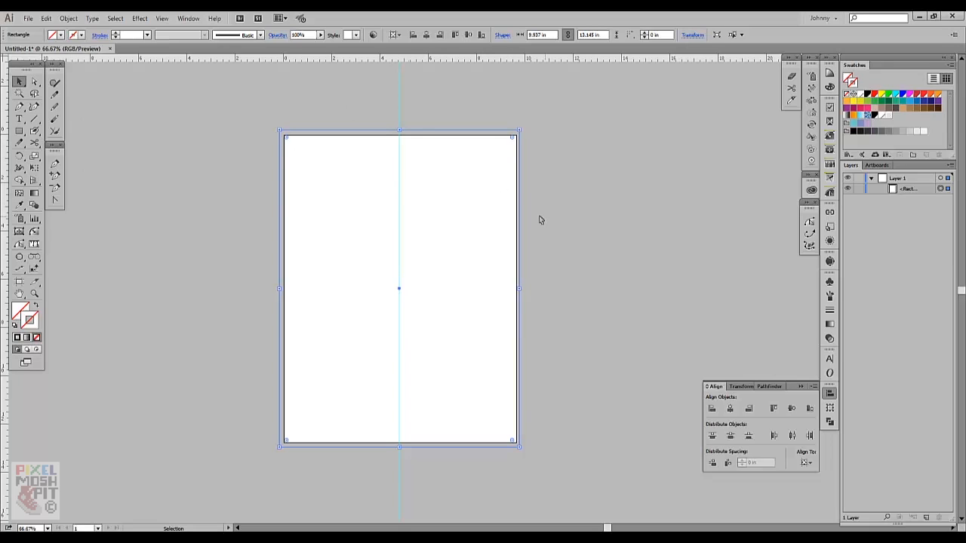
pyautogui.moveTo(399, 347)
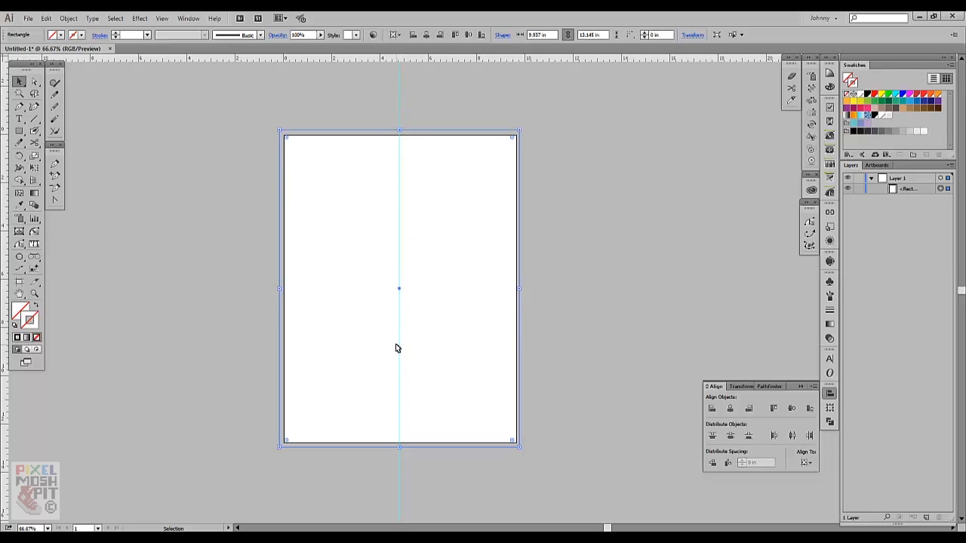
pyautogui.moveTo(829, 193)
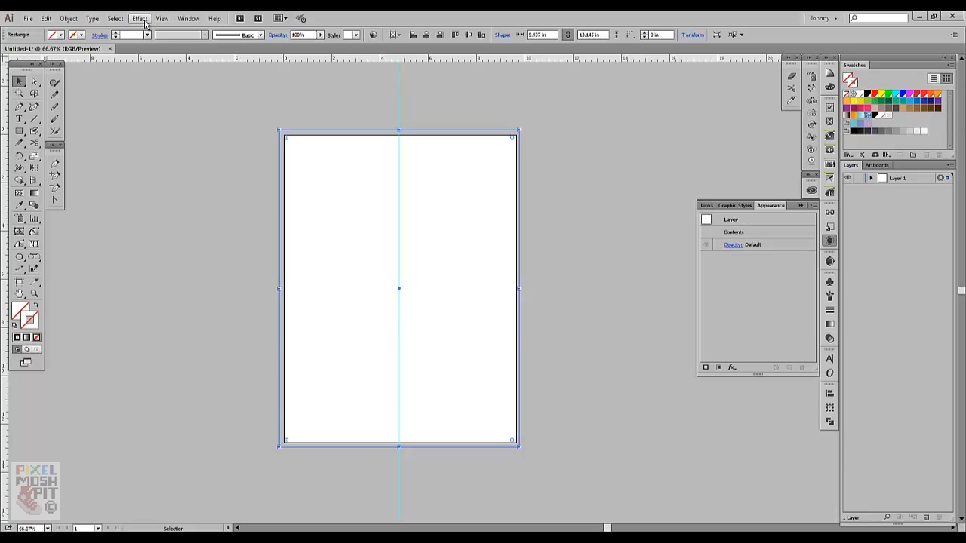
# - Choose Effect > Distort & Transform > Transform to show the Transform Effect dialog
pyautogui.click(139, 19)
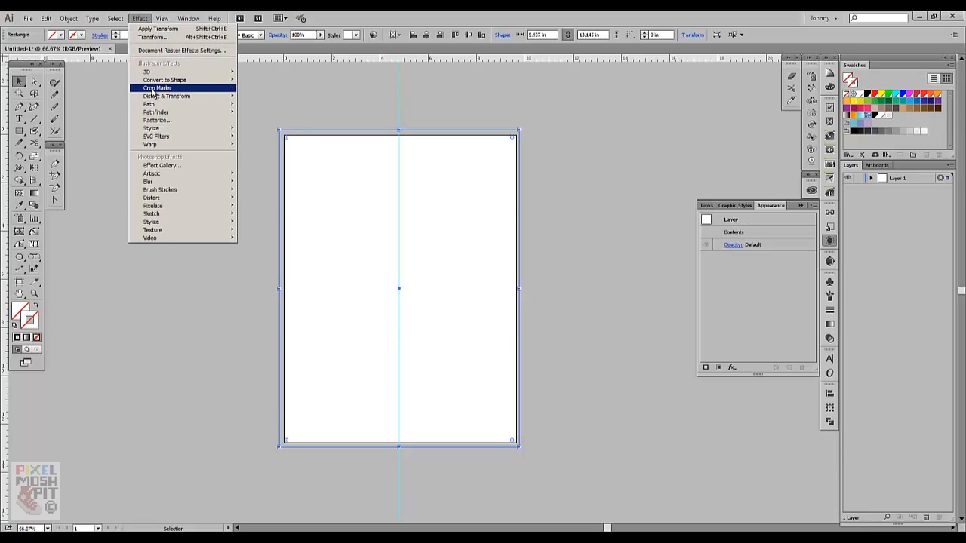
pyautogui.moveTo(166, 97)
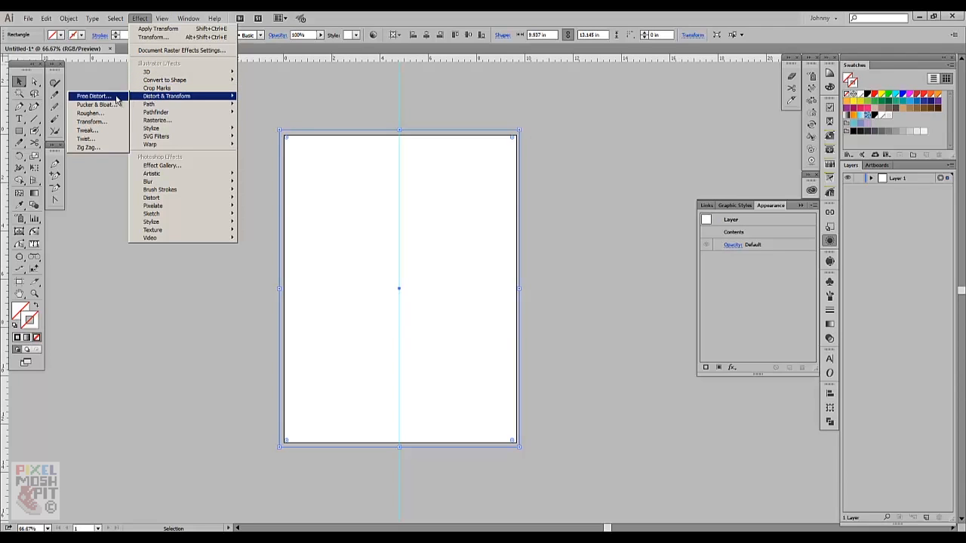
pyautogui.moveTo(91, 121)
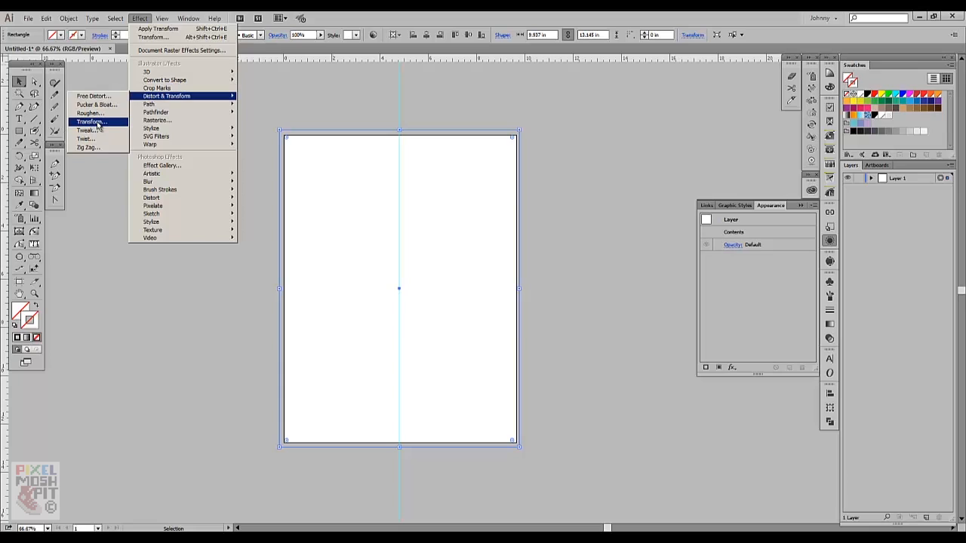
pyautogui.click(90, 121)
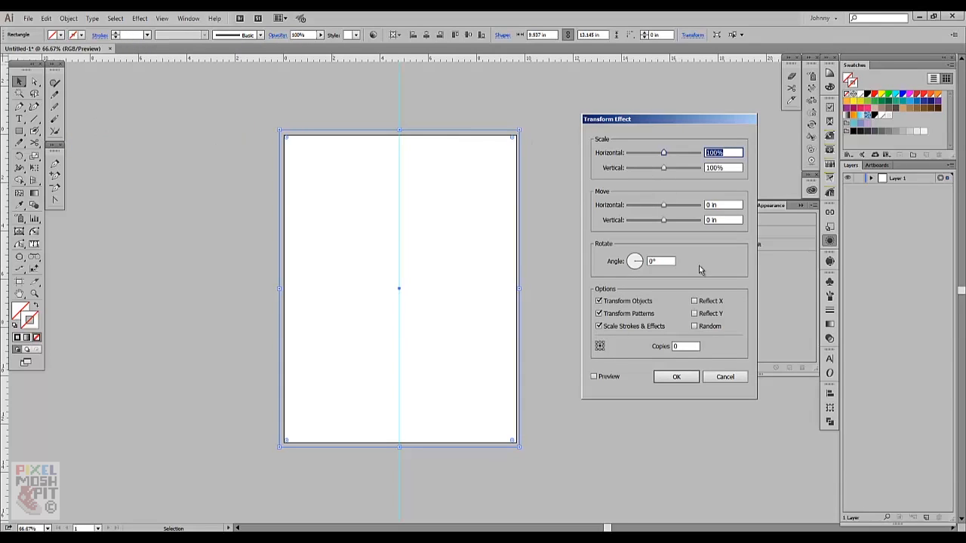
# - Apply a Transform effect with 1 copy and Reflect X so the layer mirrors horizontally
pyautogui.click(685, 346)
pyautogui.write('1')
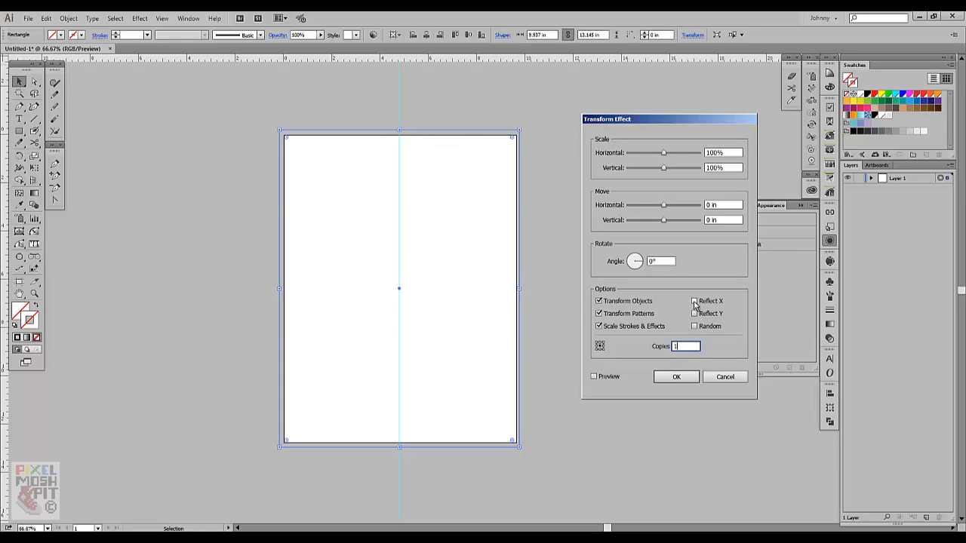
pyautogui.click(695, 300)
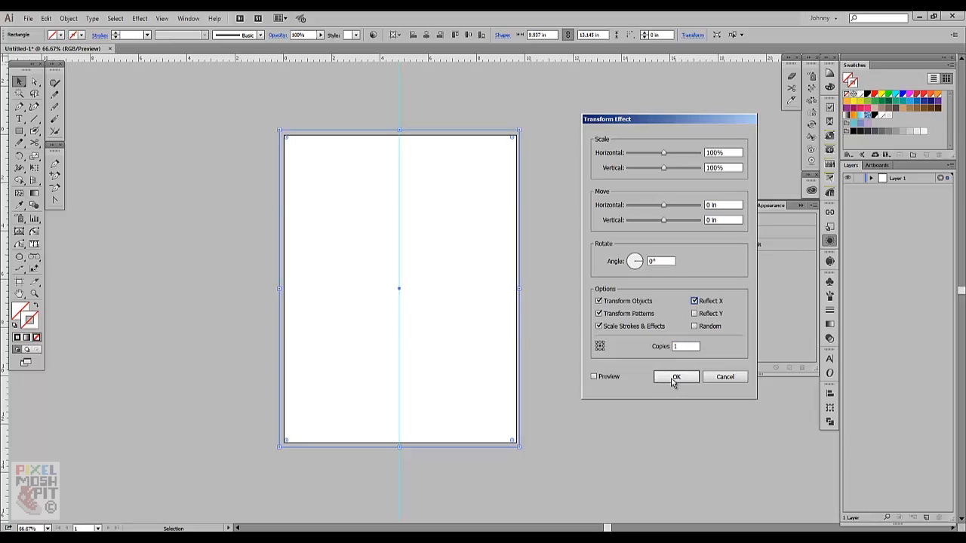
pyautogui.click(676, 377)
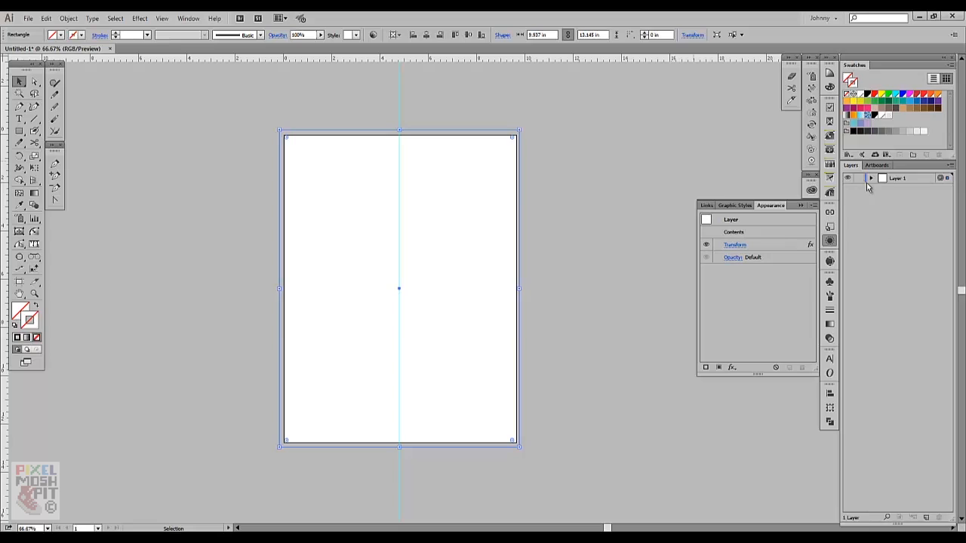
# - Add a new empty layer and move it below the original layer
pyautogui.click(869, 178)
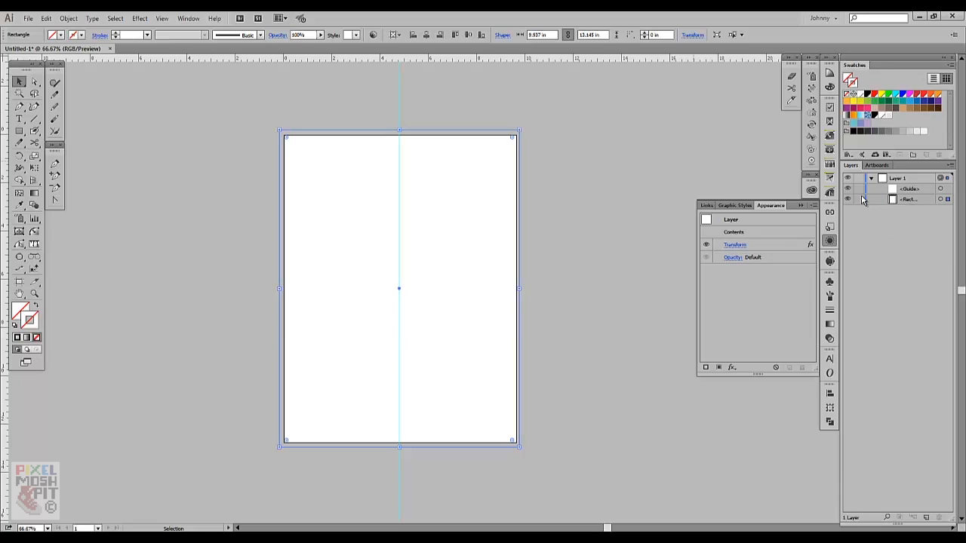
pyautogui.moveTo(860, 200)
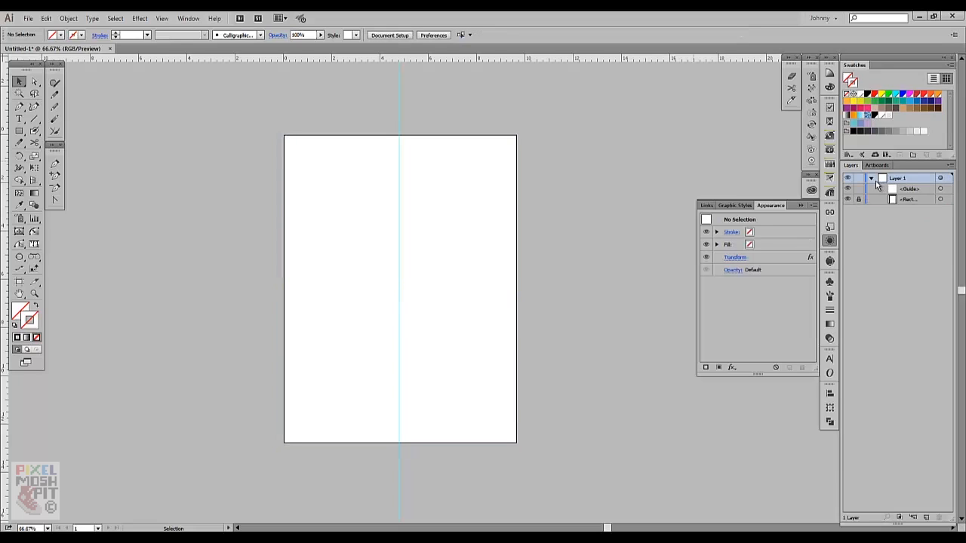
pyautogui.click(871, 178)
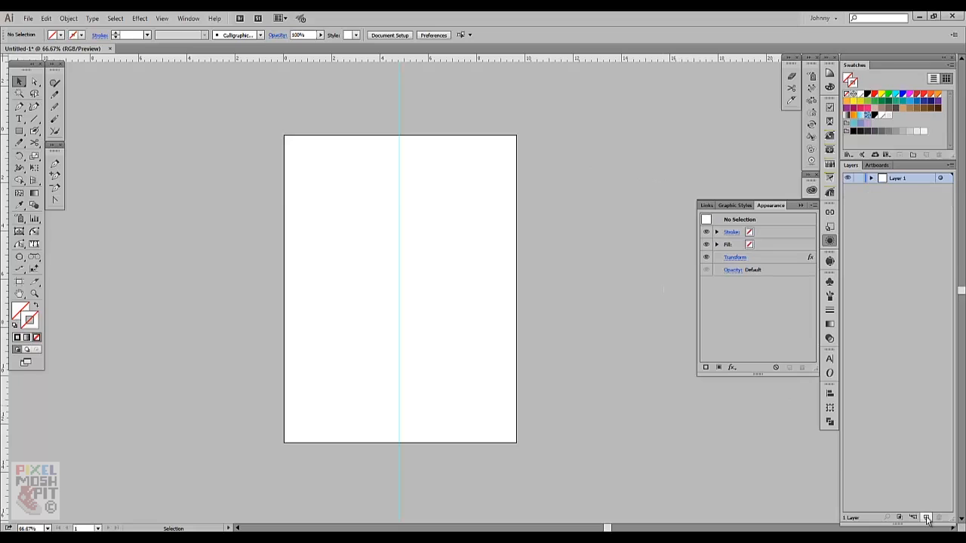
pyautogui.click(927, 518)
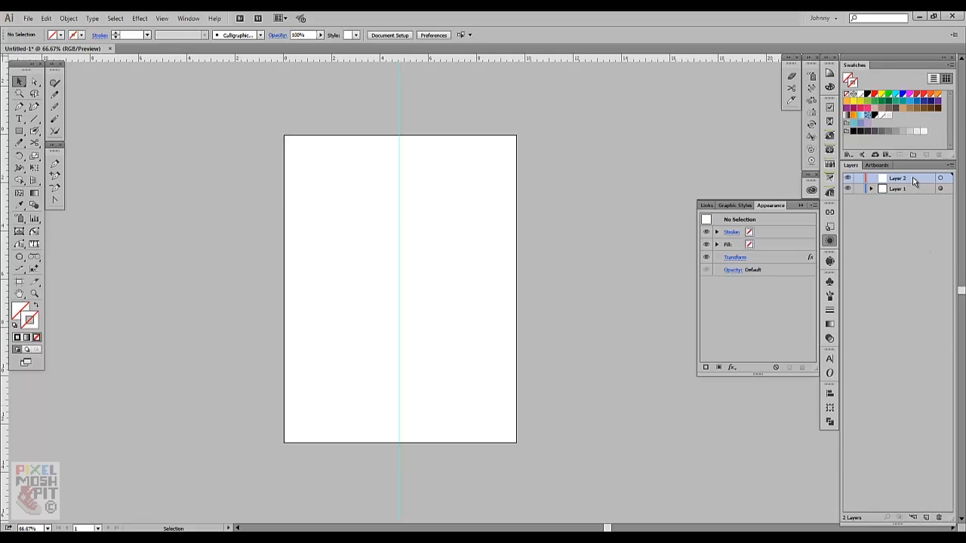
pyautogui.moveTo(898, 178); pyautogui.dragTo(898, 190)
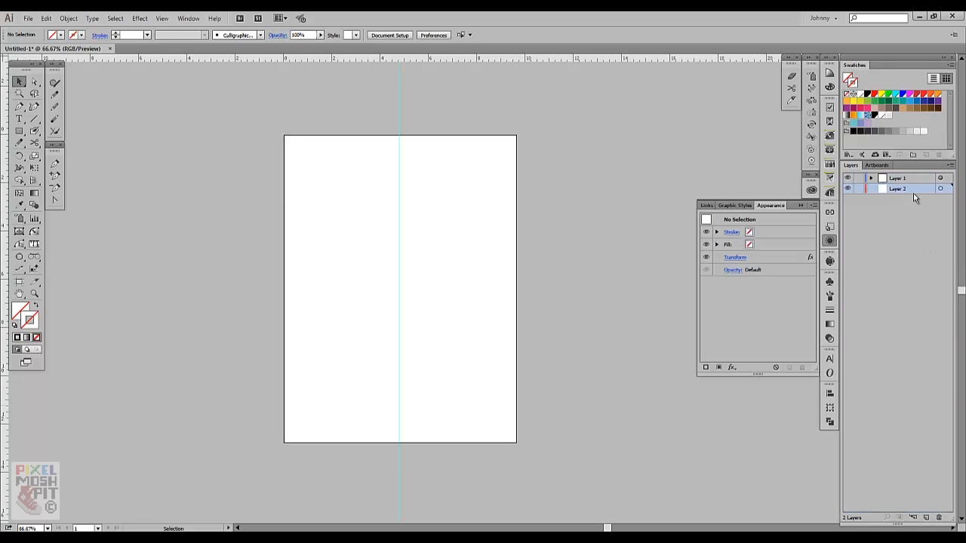
# - Rename the top layer and make the lower layer the target for the sketch
pyautogui.doubleClick(897, 178)
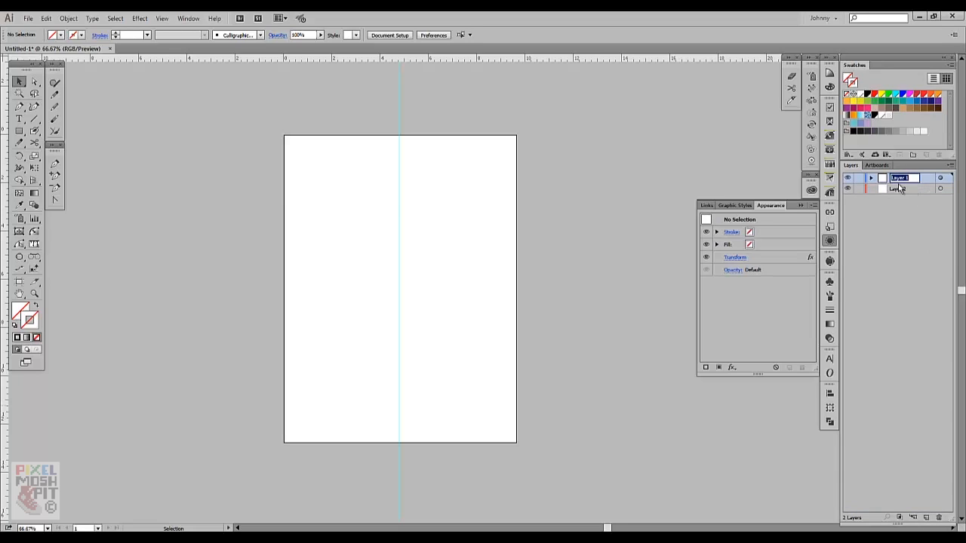
pyautogui.write('Hi')
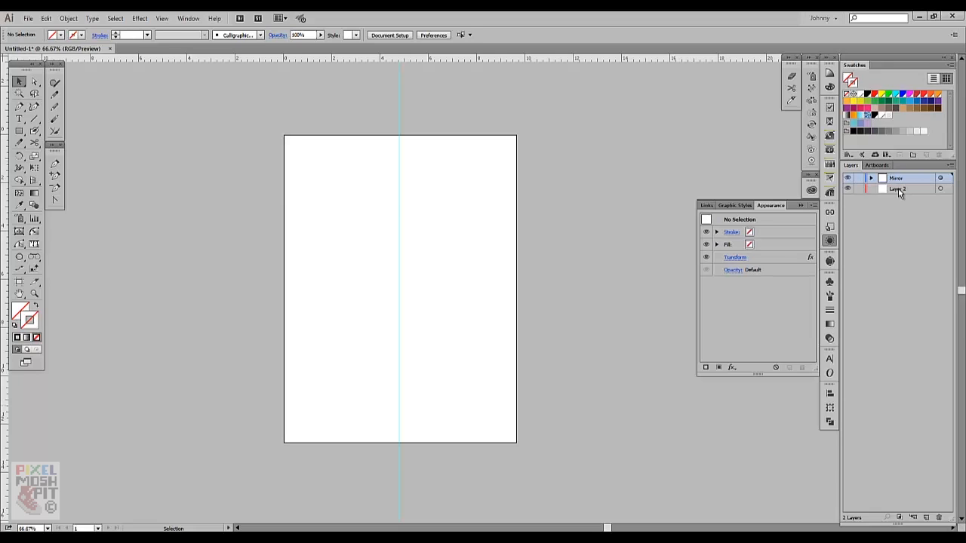
pyautogui.click(898, 189)
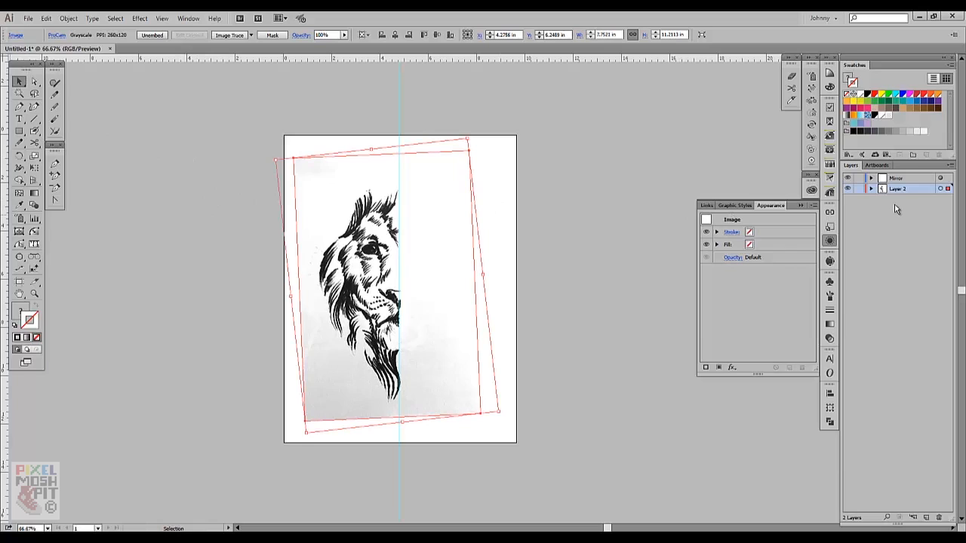
# - Dim the lower sketch layer as a template so the lion sketch appears faded
pyautogui.click(948, 164)
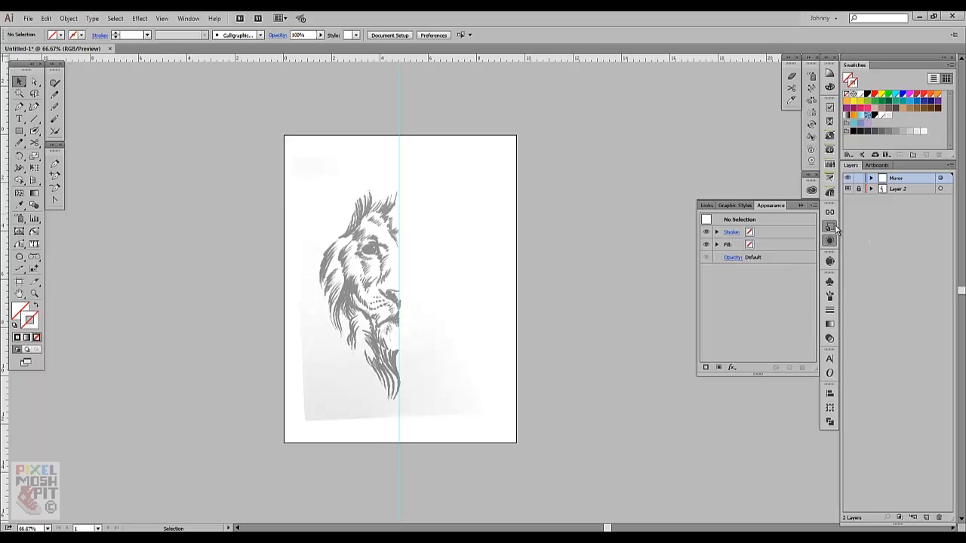
# - Show the Graphic Styles panel with the saved styles ready for inking
pyautogui.click(732, 205)
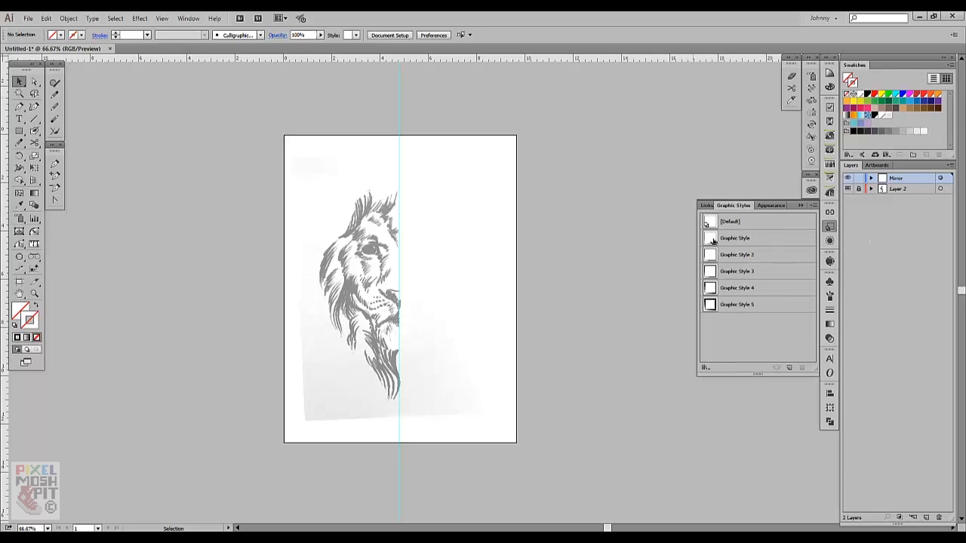
pyautogui.moveTo(709, 239)
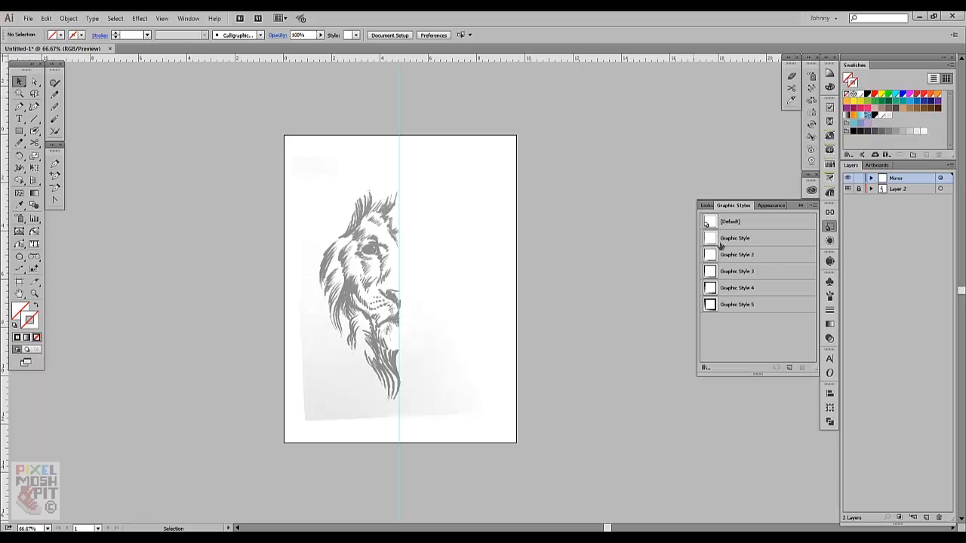
pyautogui.moveTo(712, 243)
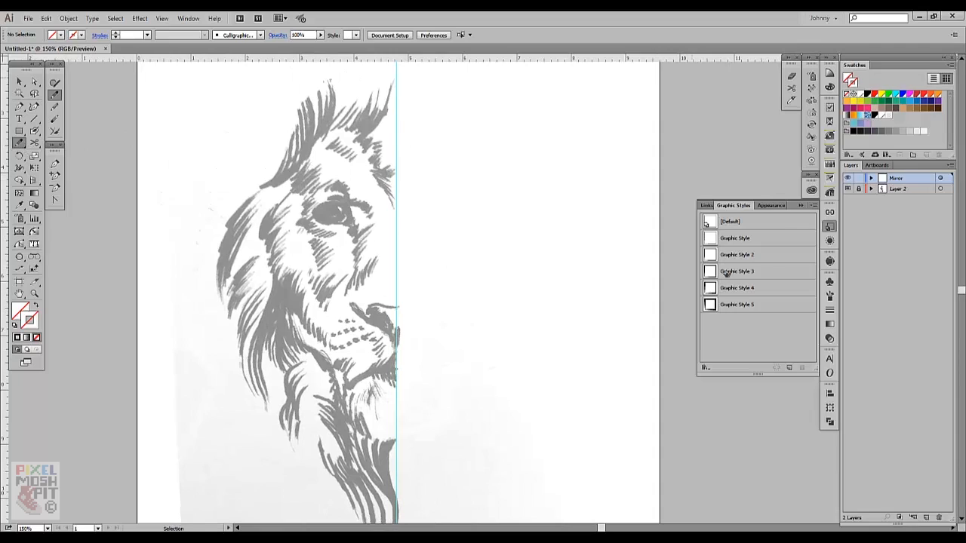
# - Ink the lion's left eye with the mirroring graphic style, then reapply the style for further strokes
pyautogui.click(736, 272)
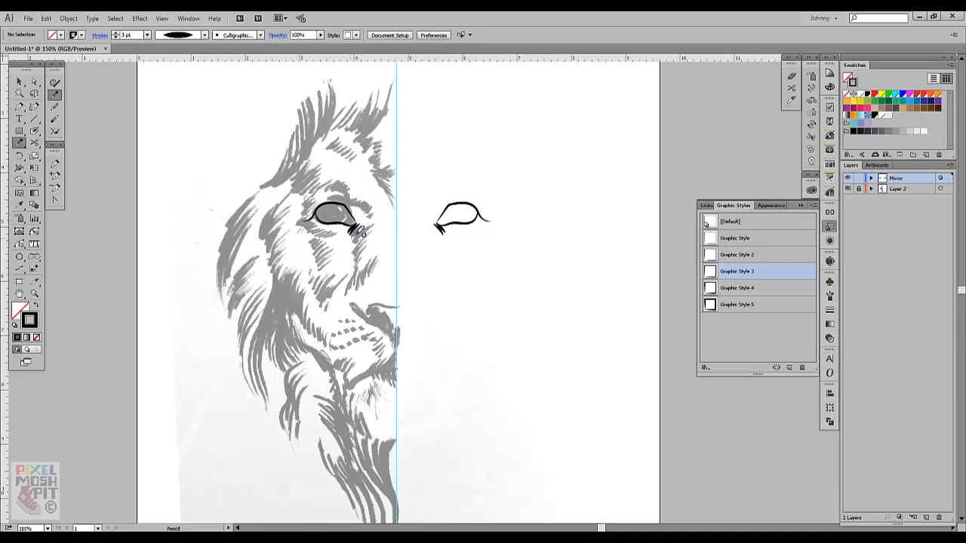
pyautogui.moveTo(347, 223); pyautogui.dragTo(370, 249)
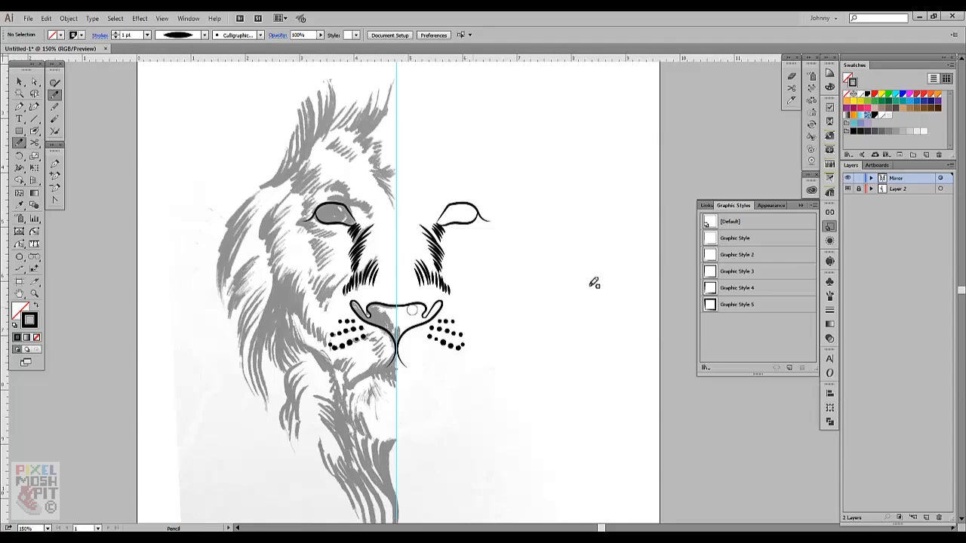
pyautogui.click(736, 271)
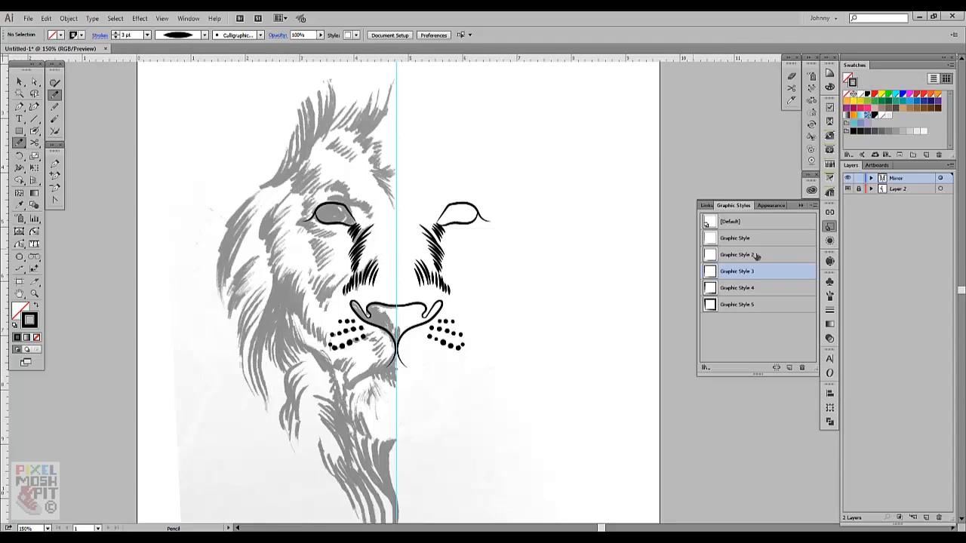
pyautogui.click(733, 239)
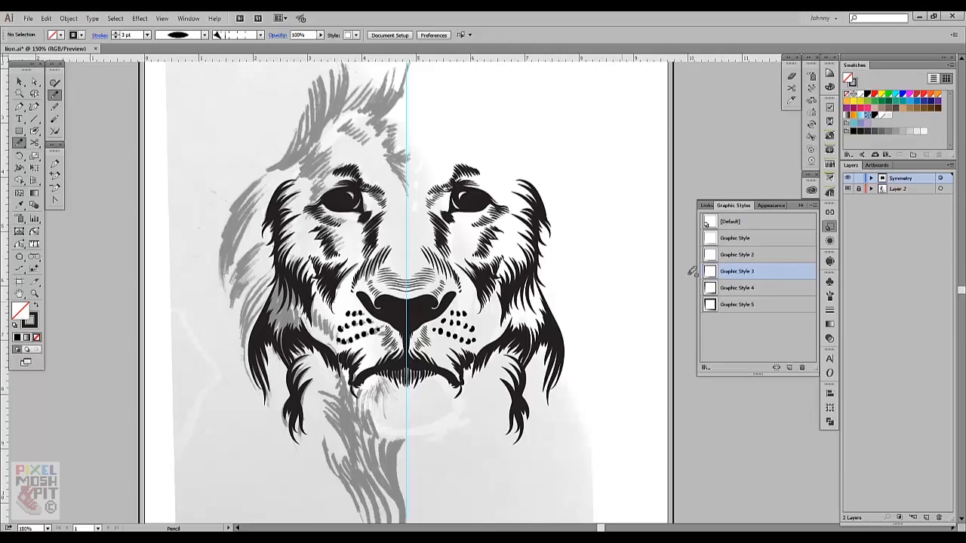
# - Switch through Graphic Style 4 and 5, leaving the fifth saved style chosen
pyautogui.click(737, 287)
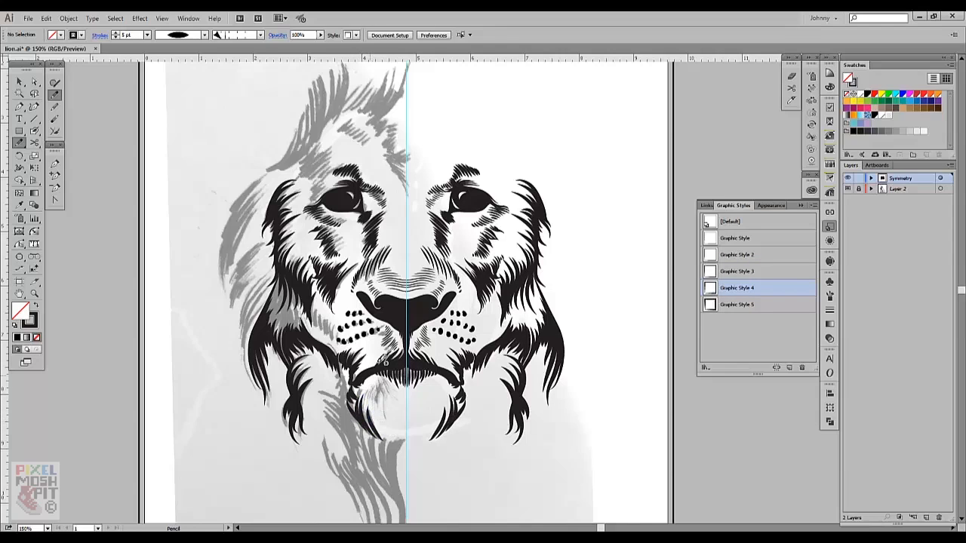
pyautogui.click(736, 305)
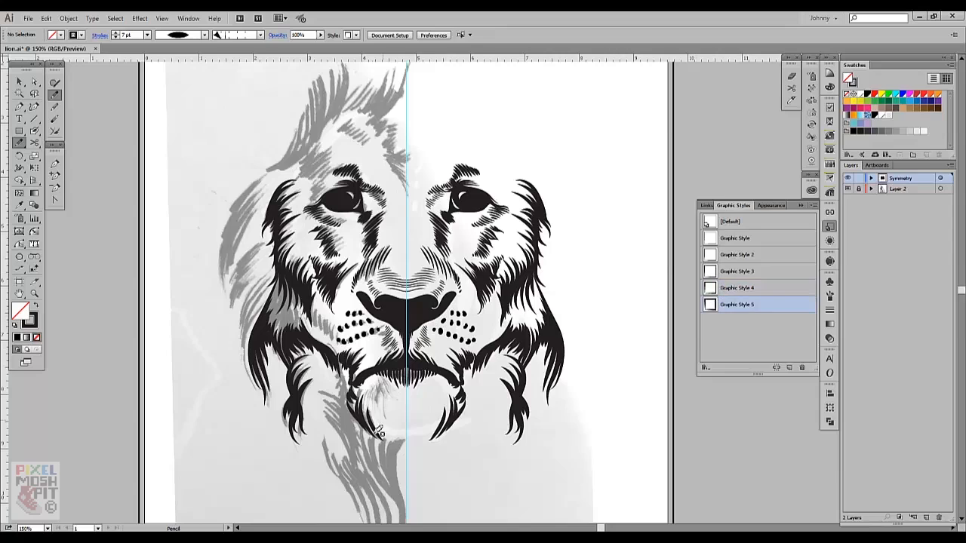